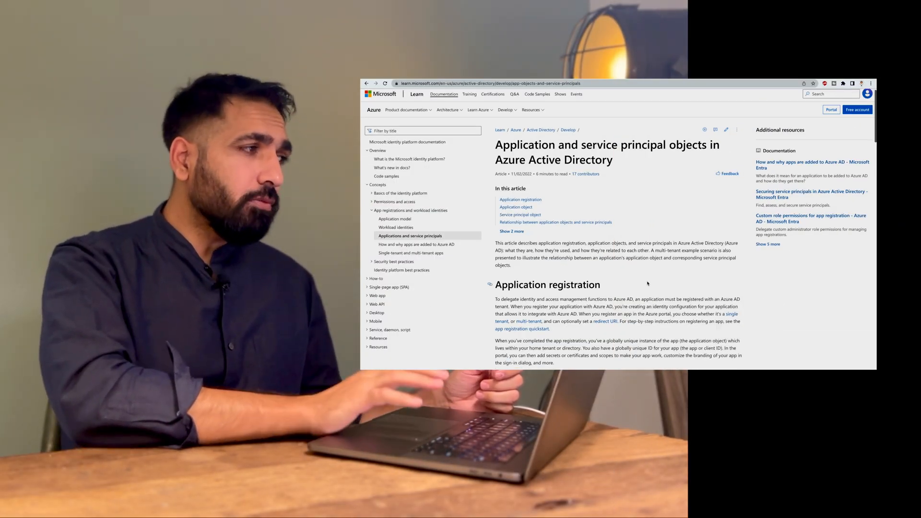
Step: Start a new application registration from Azure Active Directory's App registrations
{"action": "scroll", "scroll_direction": "down", "scroll_amount": 3}
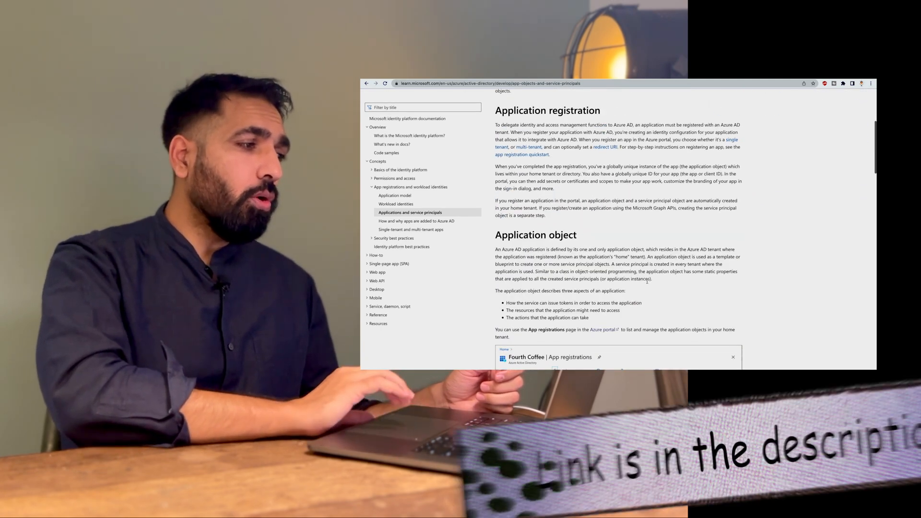
{"action": "scroll", "scroll_direction": "down", "scroll_amount": 3}
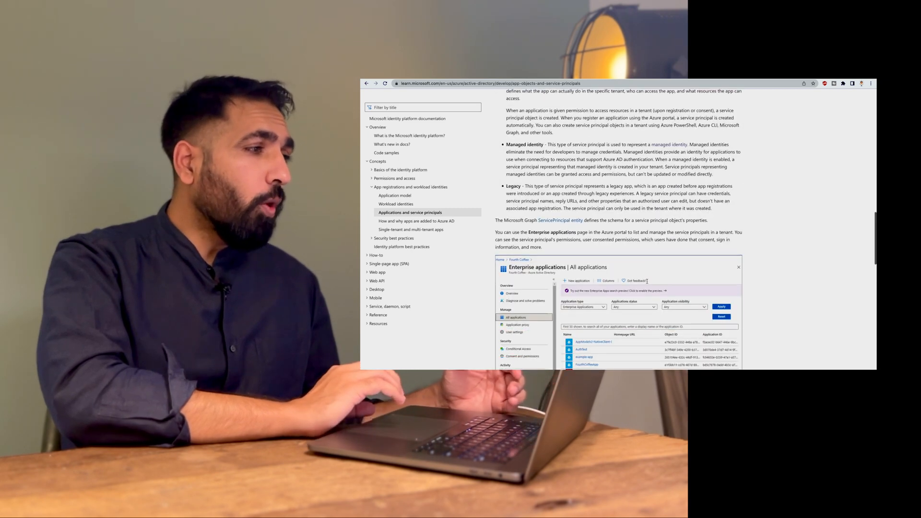
{"action": "scroll", "scroll_direction": "down", "scroll_amount": 3}
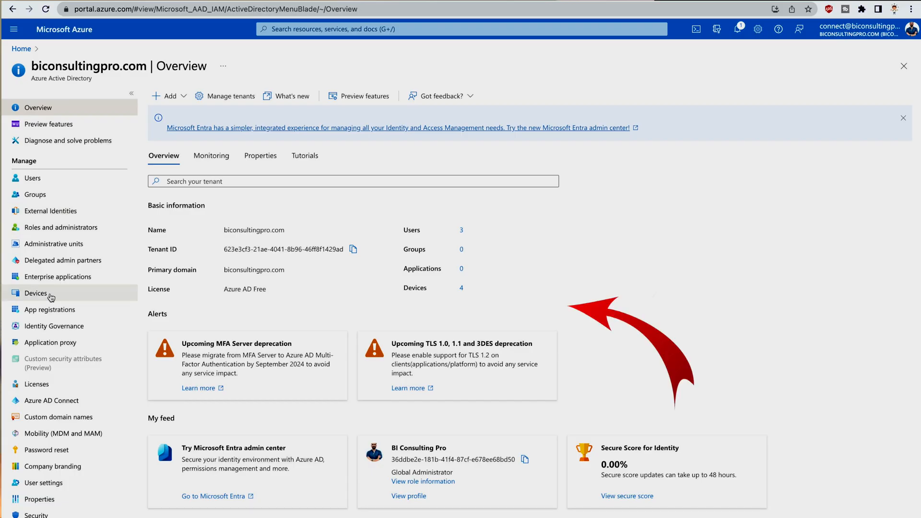
{"action": "left_click", "coordinate": [49, 310]}
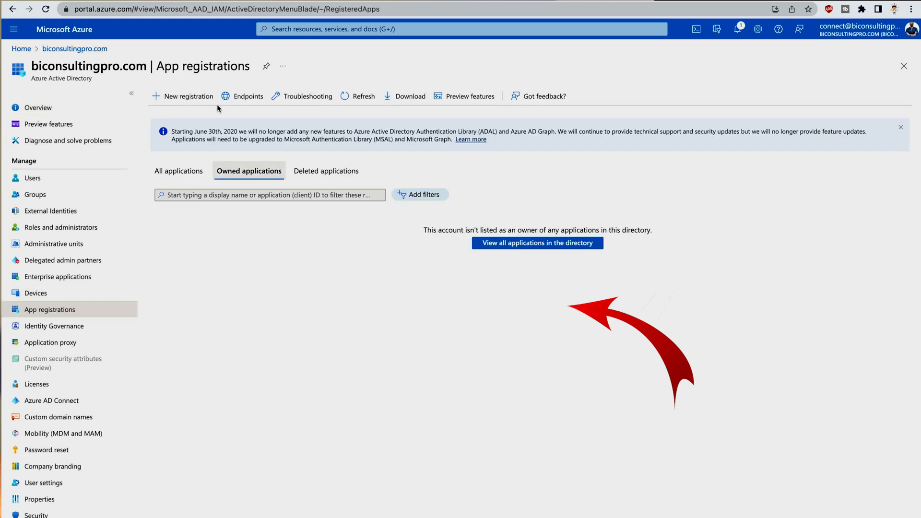
{"action": "left_click", "coordinate": [187, 96]}
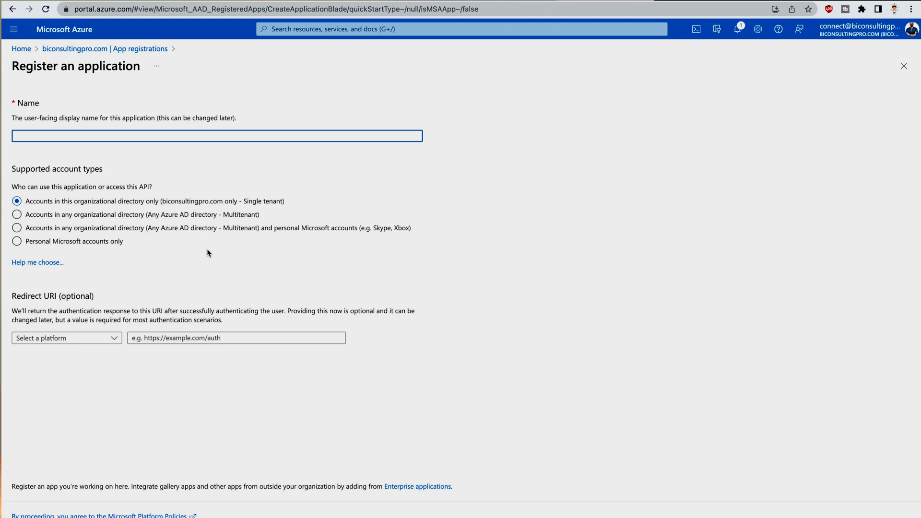
{"action": "type", "text": "bcp-app"}
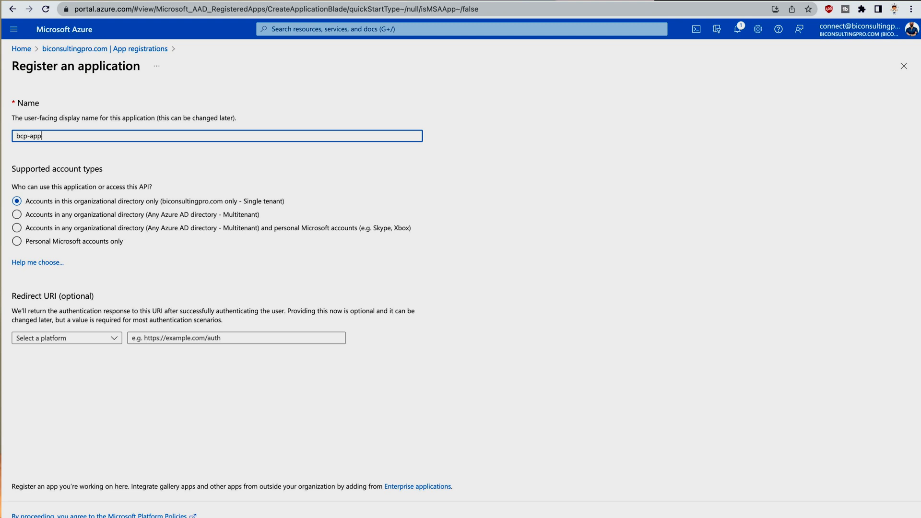
{"action": "left_click", "coordinate": [17, 214]}
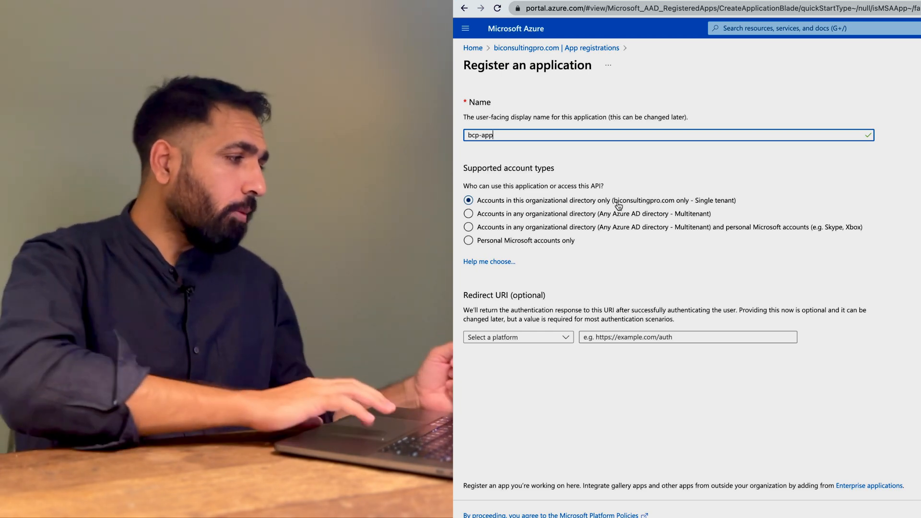
{"action": "left_click", "coordinate": [517, 337]}
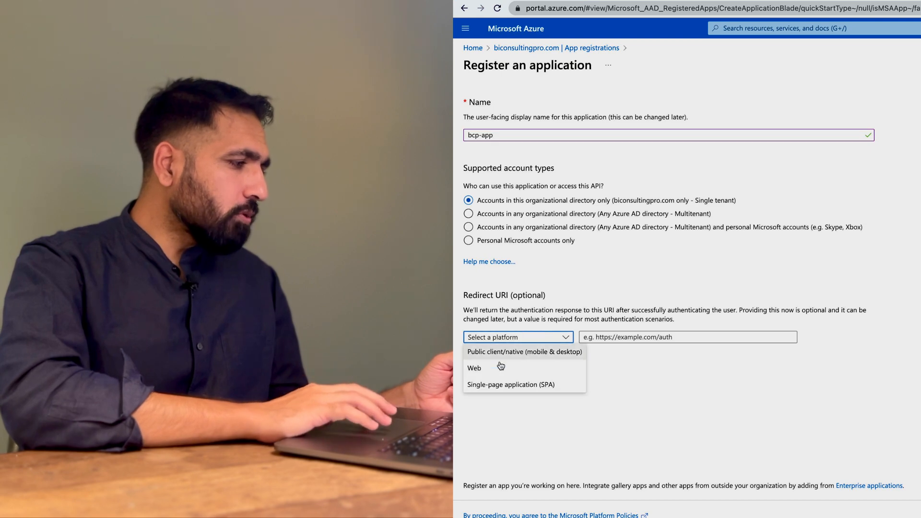
{"action": "left_click", "coordinate": [474, 368]}
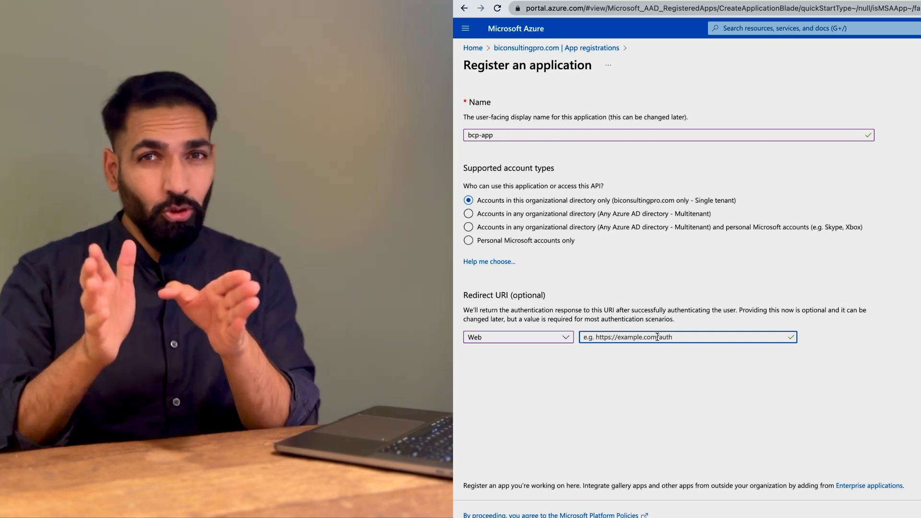
{"action": "type", "text": "https://bcp-app"}
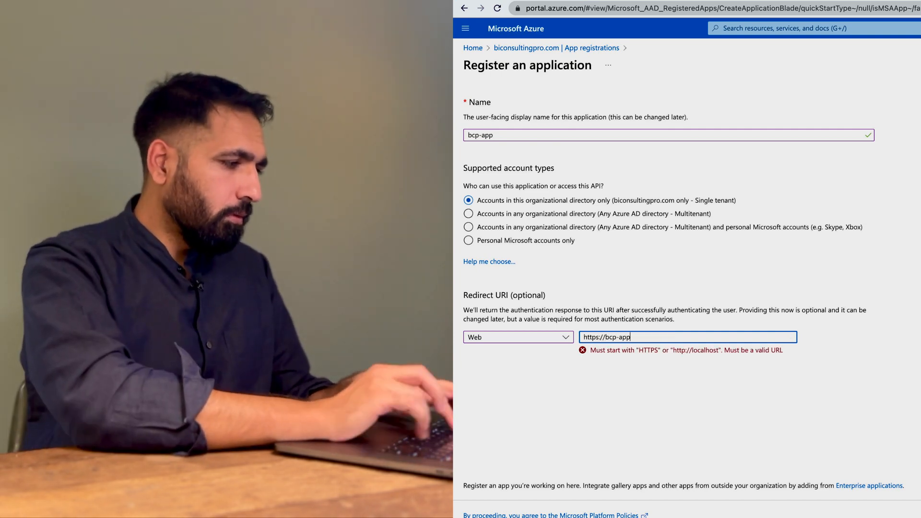
{"action": "type", "text": ".com"}
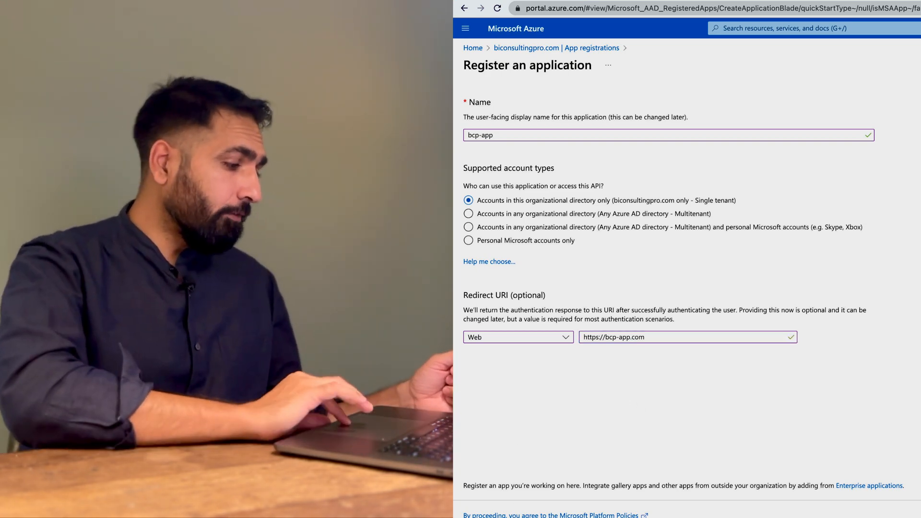
{"action": "scroll", "scroll_direction": "down", "scroll_amount": 3}
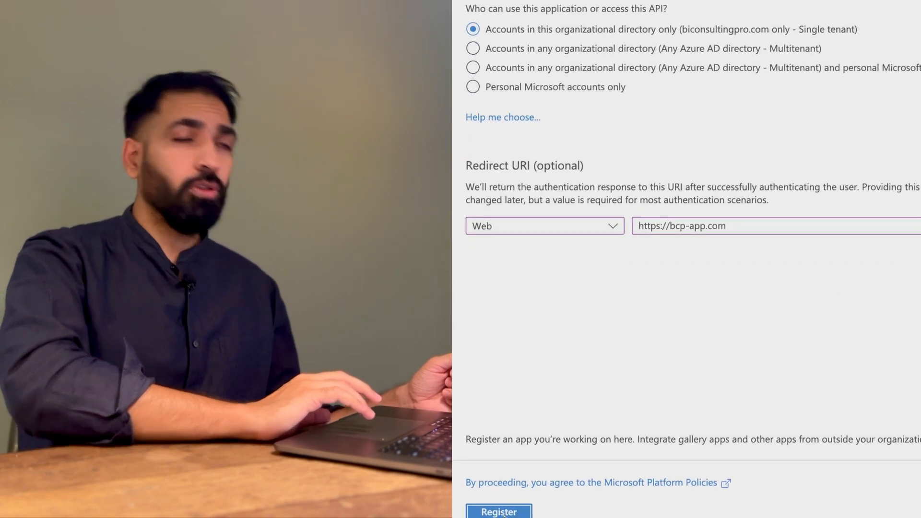
{"action": "scroll", "scroll_direction": "up", "scroll_amount": 3}
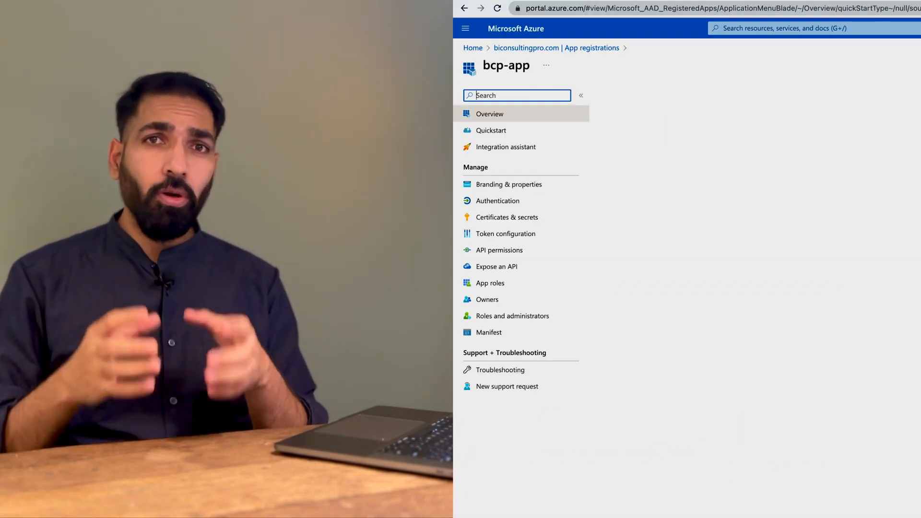
Step: Begin a new client secret from bcp-app's Certificates & secrets page
{"action": "left_click", "coordinate": [489, 114]}
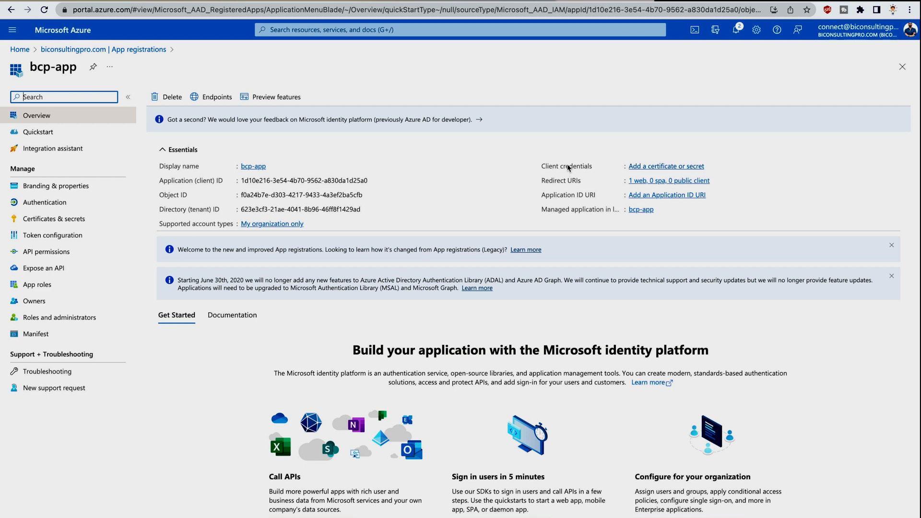
{"action": "left_click", "coordinate": [54, 219]}
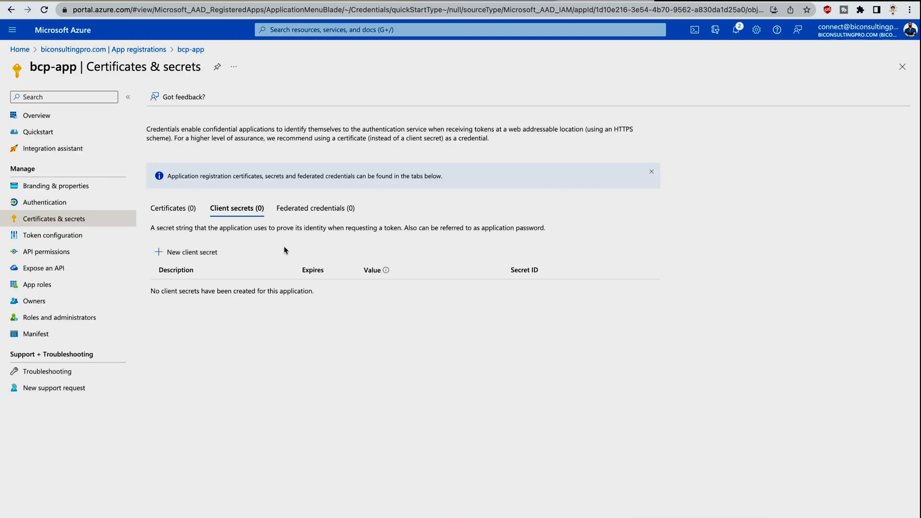
{"action": "mouse_move", "coordinate": [185, 252]}
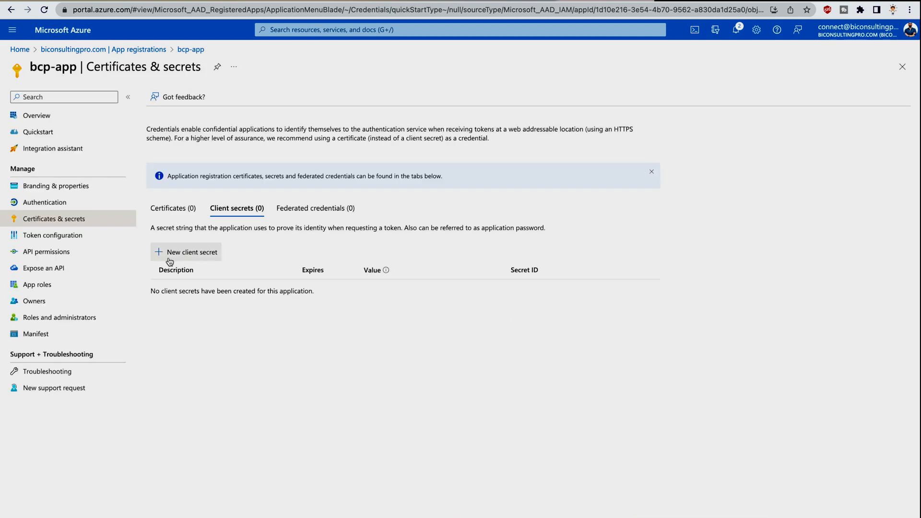
{"action": "left_click", "coordinate": [185, 252]}
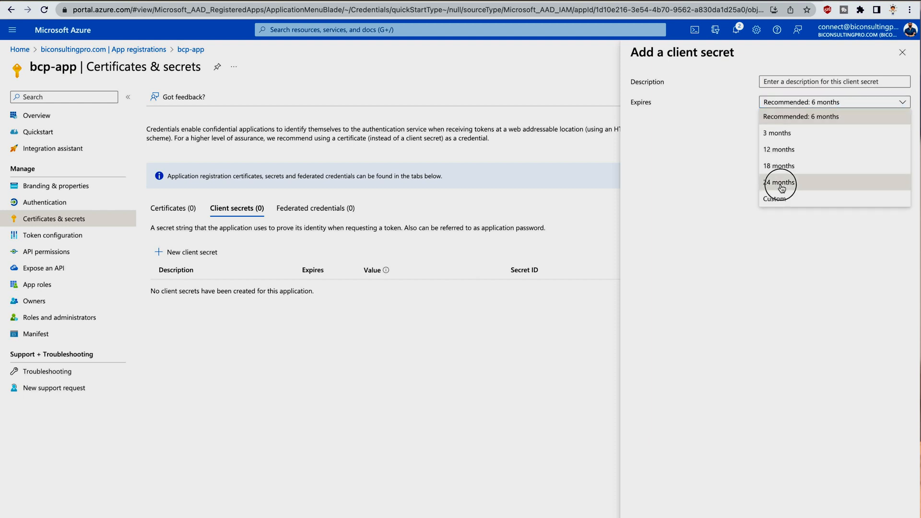
Step: Add the 24-month client secret 'bcp client secret' and copy its value
{"action": "left_click", "coordinate": [780, 183]}
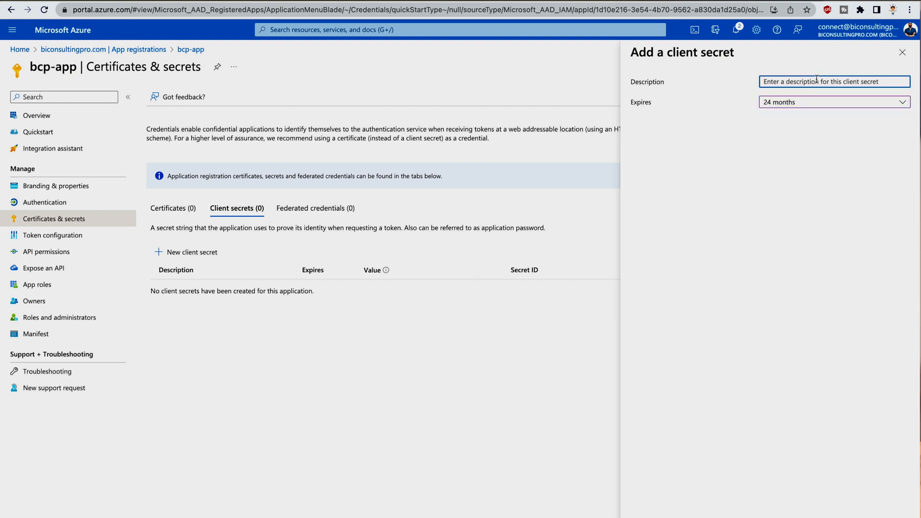
{"action": "type", "text": "bcp client s"}
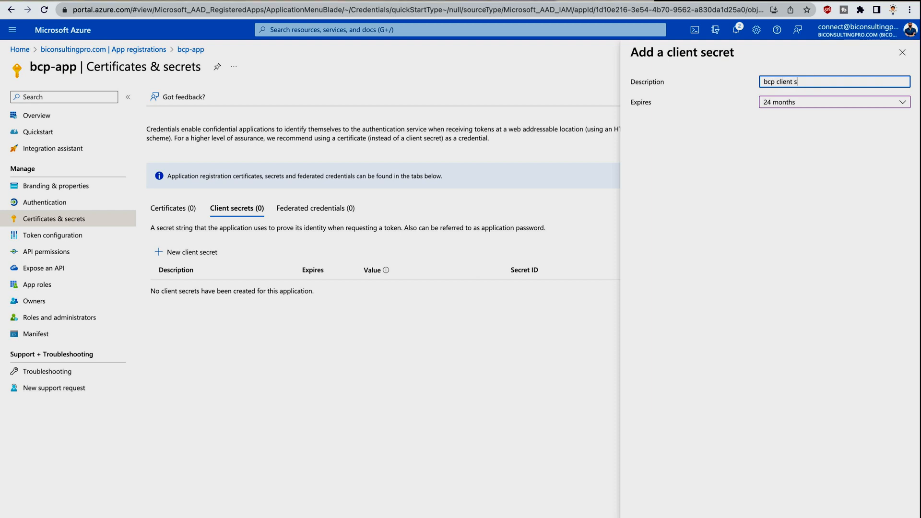
{"action": "type", "text": "ec"}
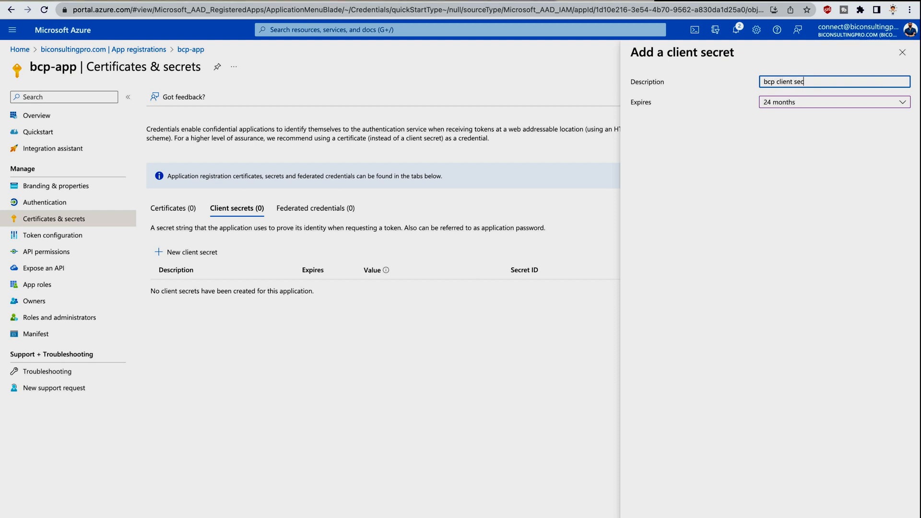
{"action": "type", "text": "ret"}
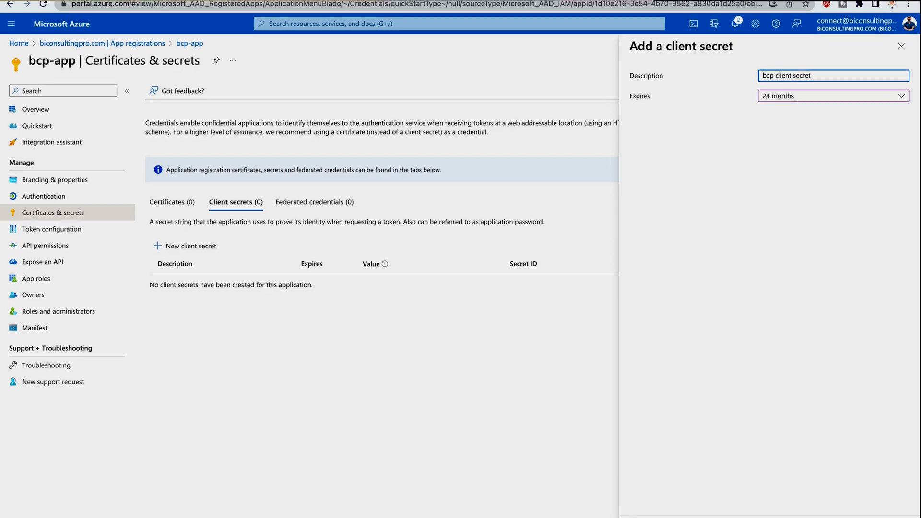
{"action": "scroll", "scroll_direction": "down", "scroll_amount": 3}
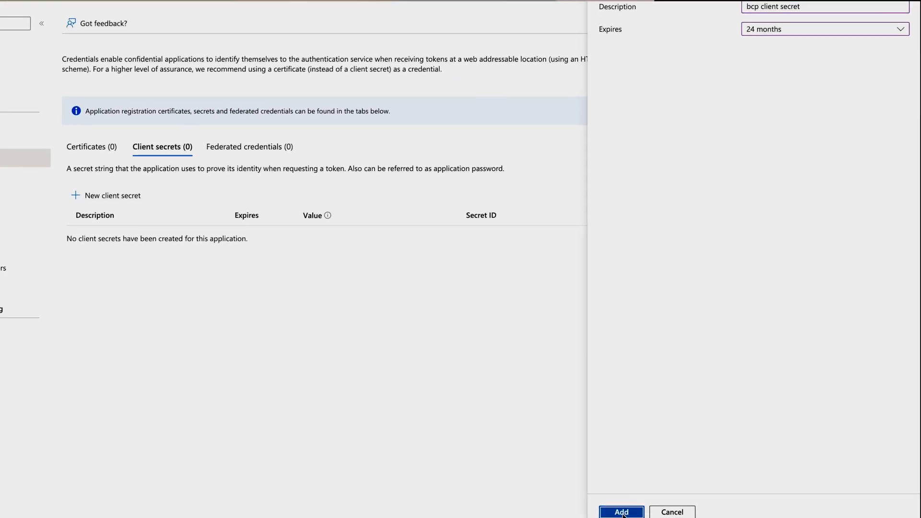
{"action": "left_click", "coordinate": [621, 512]}
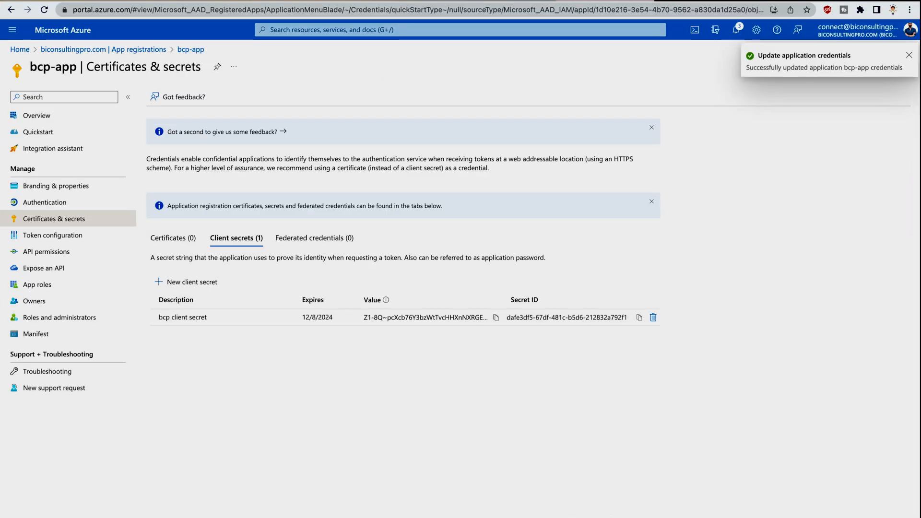
{"action": "left_click", "coordinate": [910, 55]}
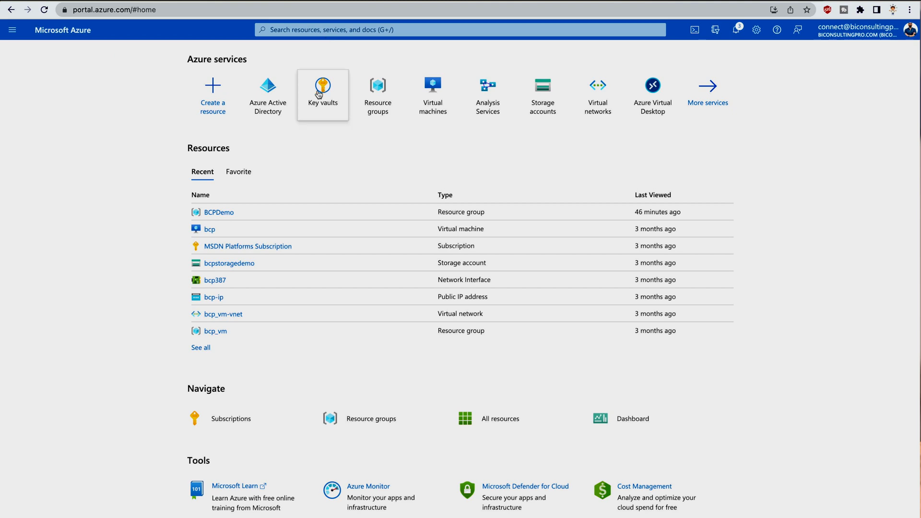
{"action": "mouse_move", "coordinate": [431, 50]}
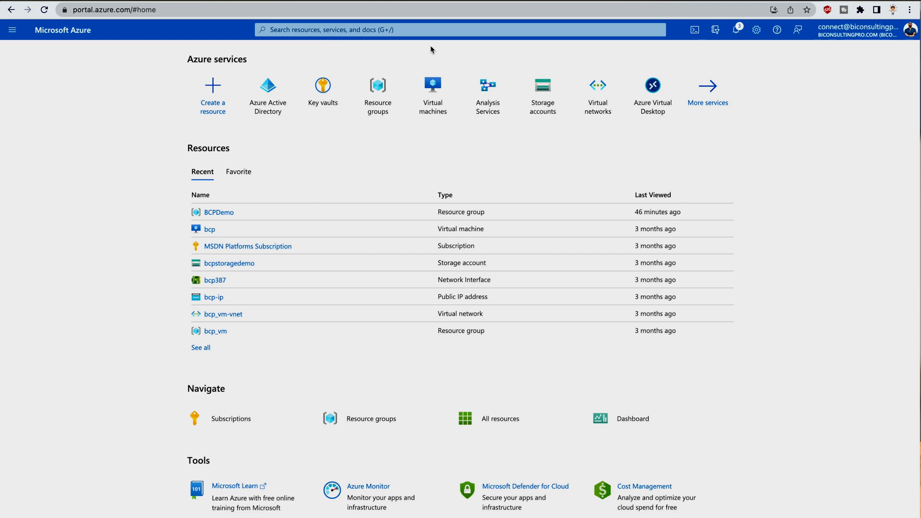
Step: Start creating a new key vault from the Key vaults list
{"action": "left_click", "coordinate": [322, 91]}
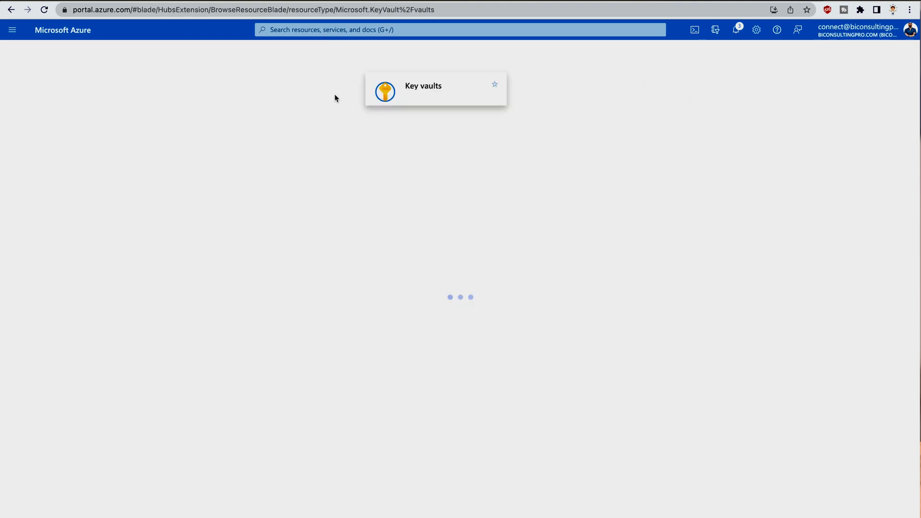
{"action": "left_click", "coordinate": [436, 90]}
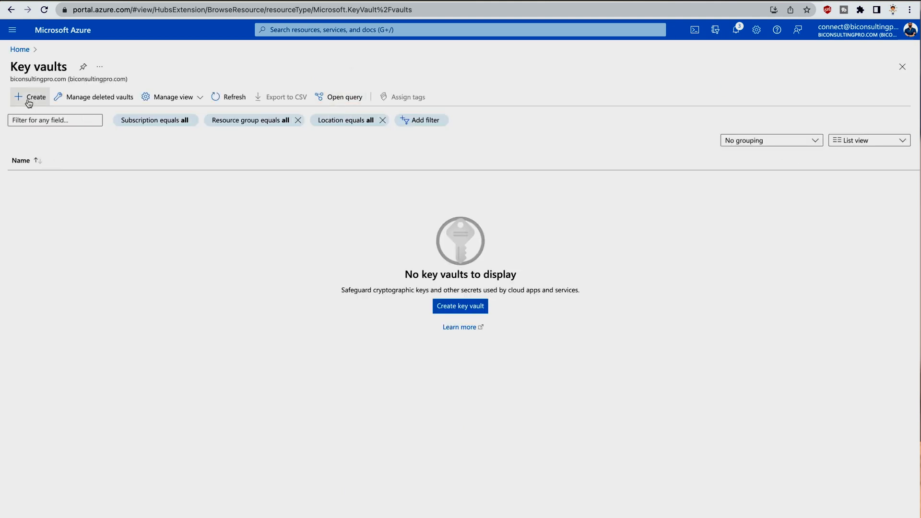
{"action": "left_click", "coordinate": [30, 97]}
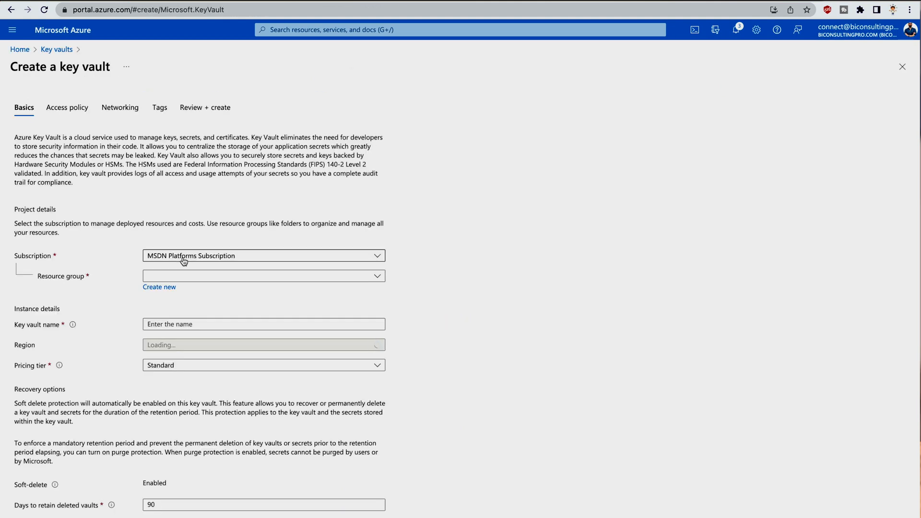
Step: Place the vault in resource group BCPDemo and name it bcp-key-vault, reviewing recovery options
{"action": "left_click", "coordinate": [263, 275]}
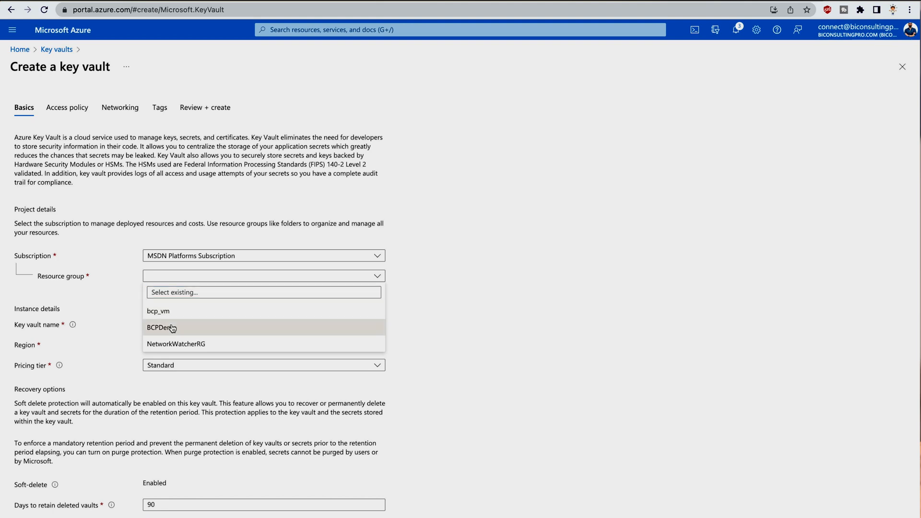
{"action": "left_click", "coordinate": [161, 327]}
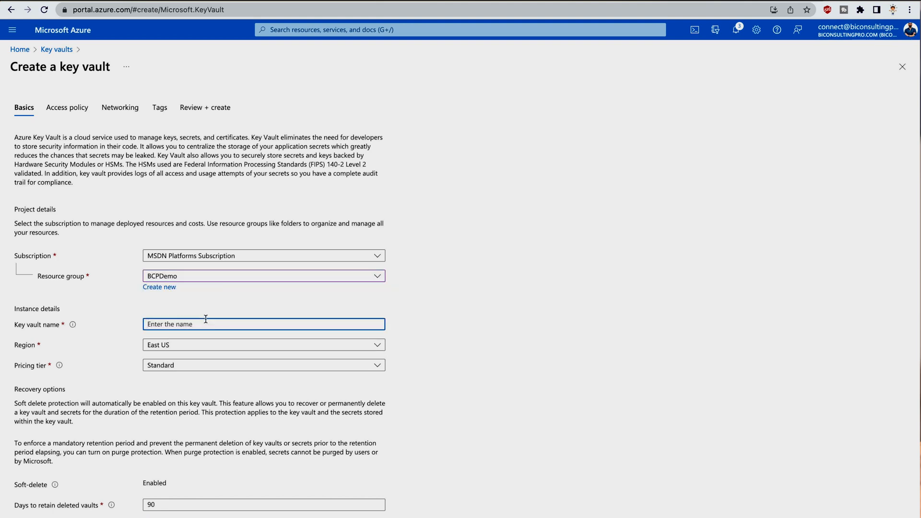
{"action": "type", "text": "bcp"}
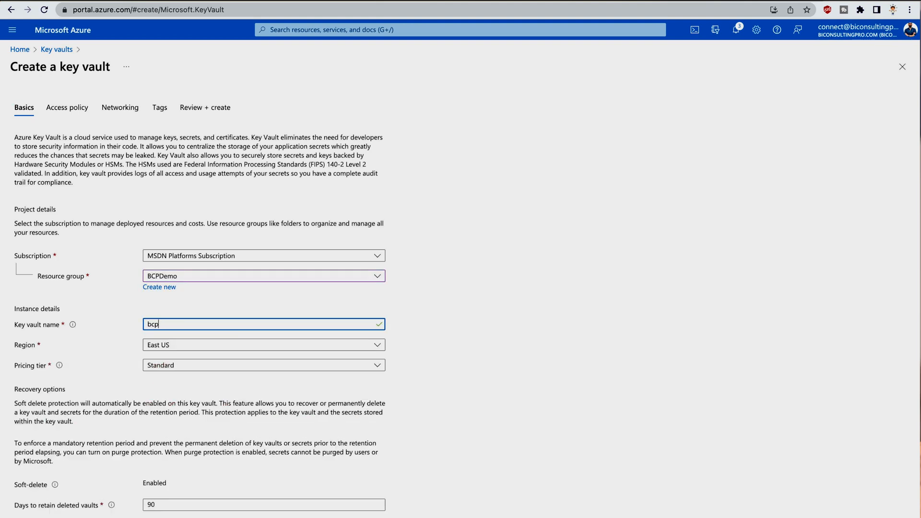
{"action": "type", "text": "-key-val"}
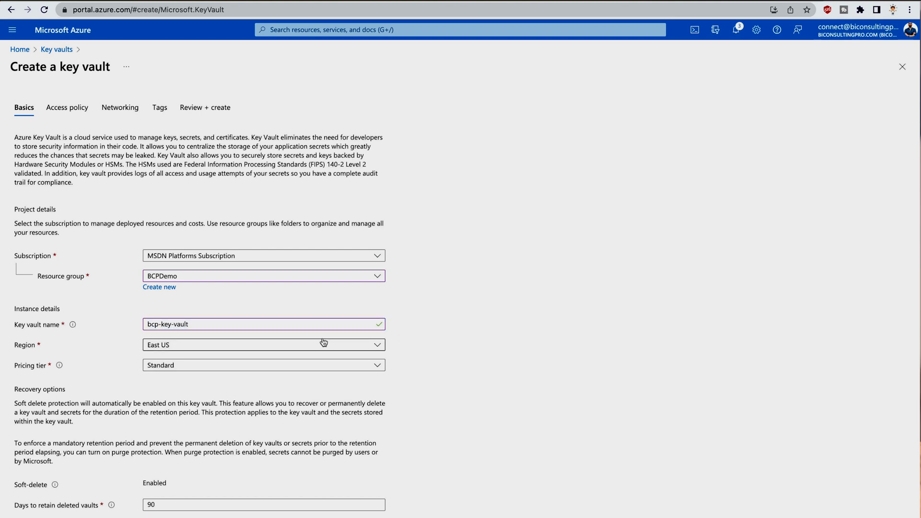
{"action": "scroll", "scroll_direction": "down", "scroll_amount": 3}
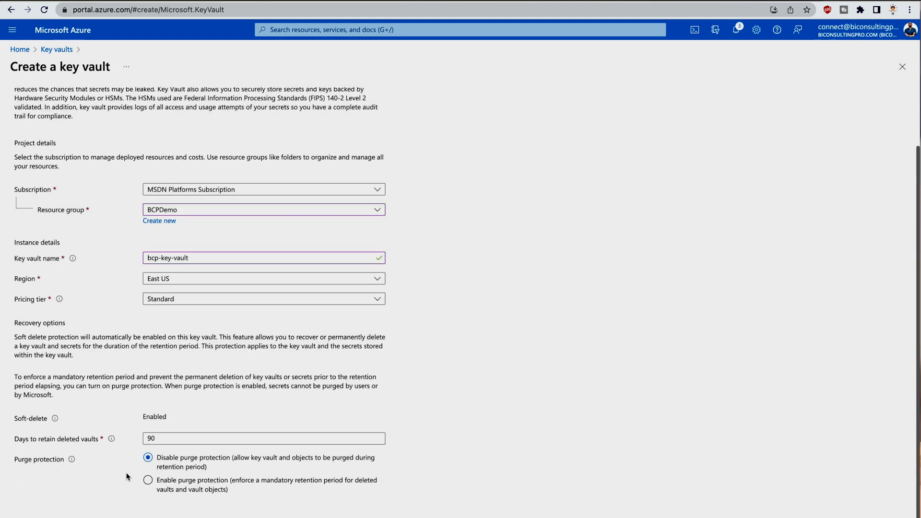
{"action": "mouse_move", "coordinate": [79, 455]}
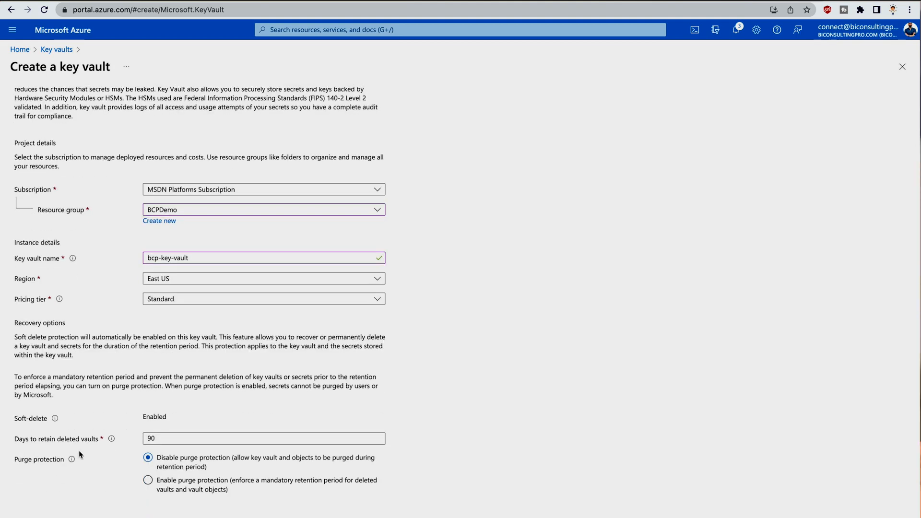
{"action": "scroll", "scroll_direction": "up", "scroll_amount": 3}
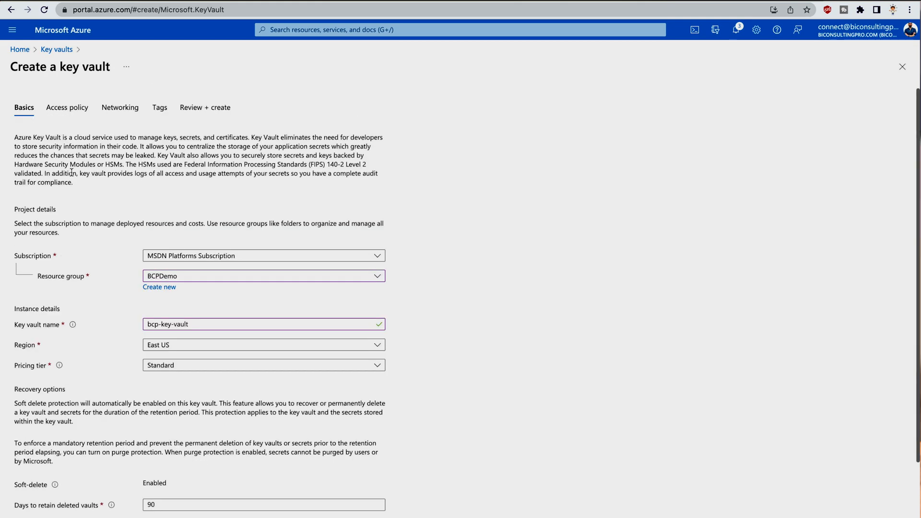
Step: Enable resource access for virtual machine deployment, Resource Manager and disk encryption
{"action": "left_click", "coordinate": [68, 107]}
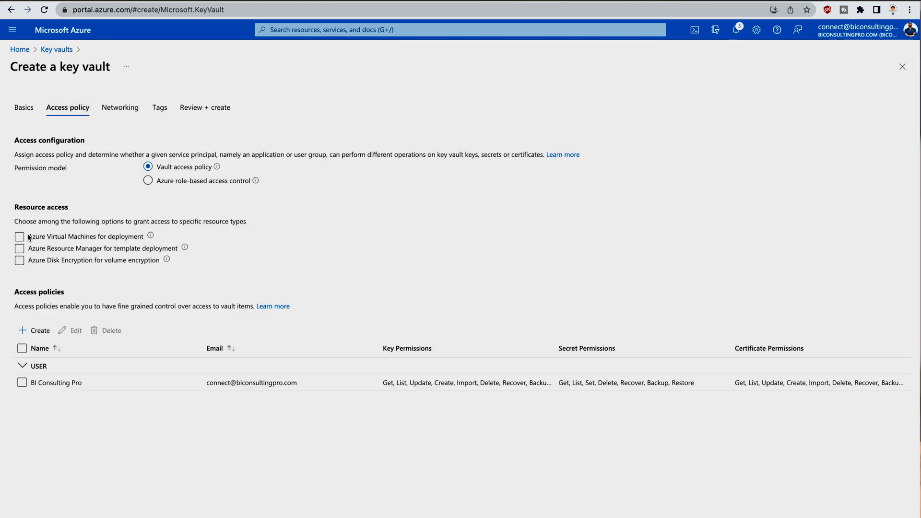
{"action": "left_click", "coordinate": [19, 261]}
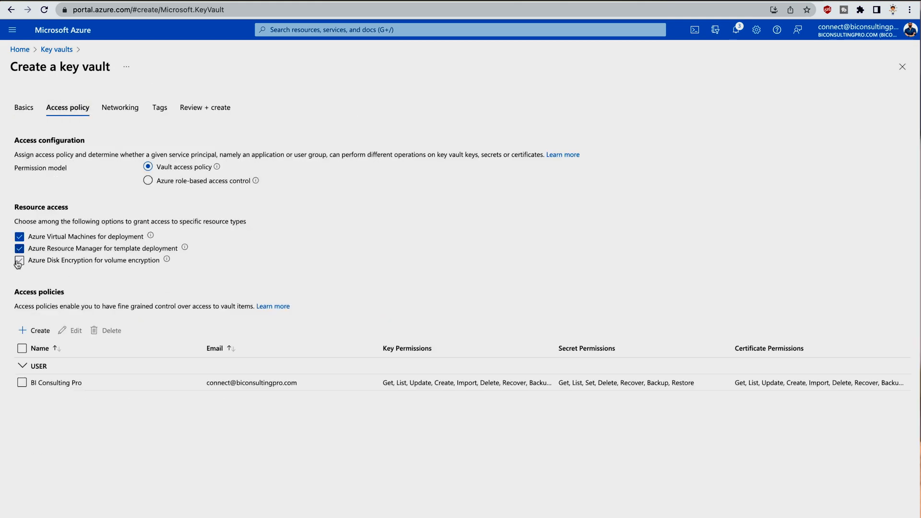
{"action": "left_click", "coordinate": [19, 260]}
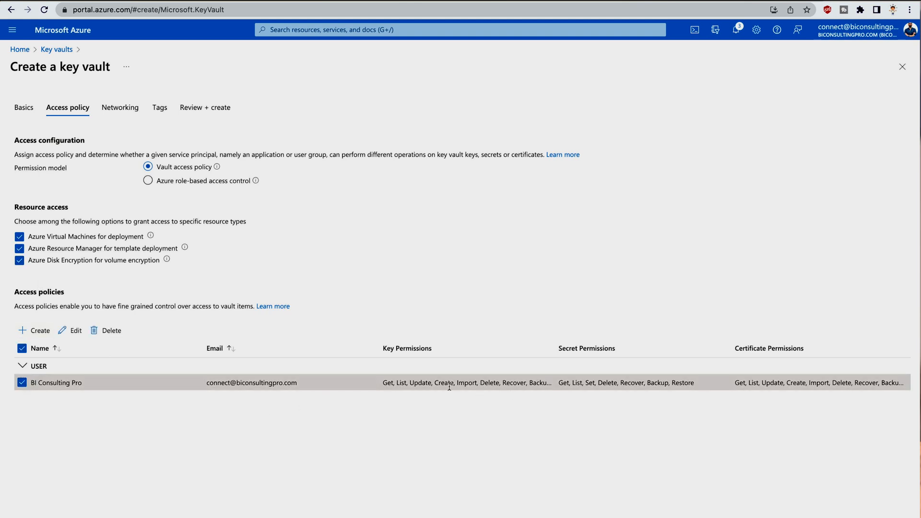
{"action": "mouse_move", "coordinate": [509, 421]}
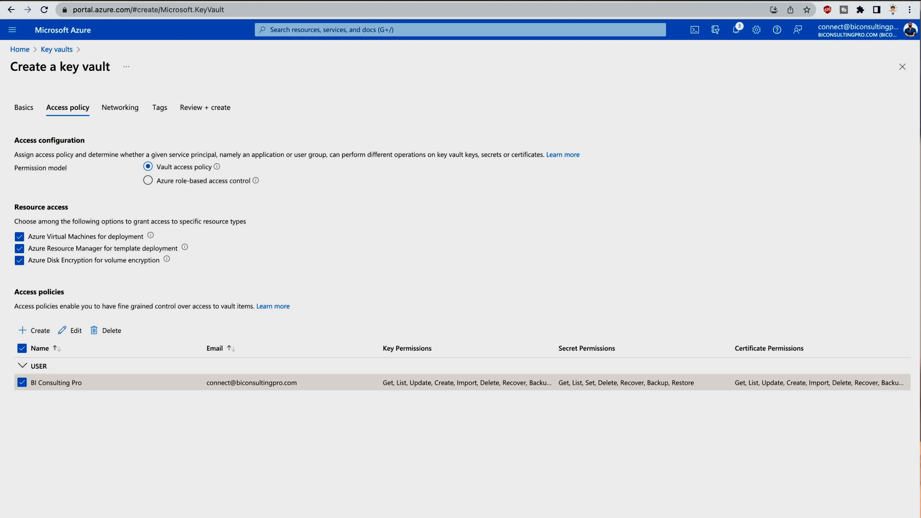
Step: Review the bcp-key-vault summary and launch its creation
{"action": "left_click", "coordinate": [205, 108]}
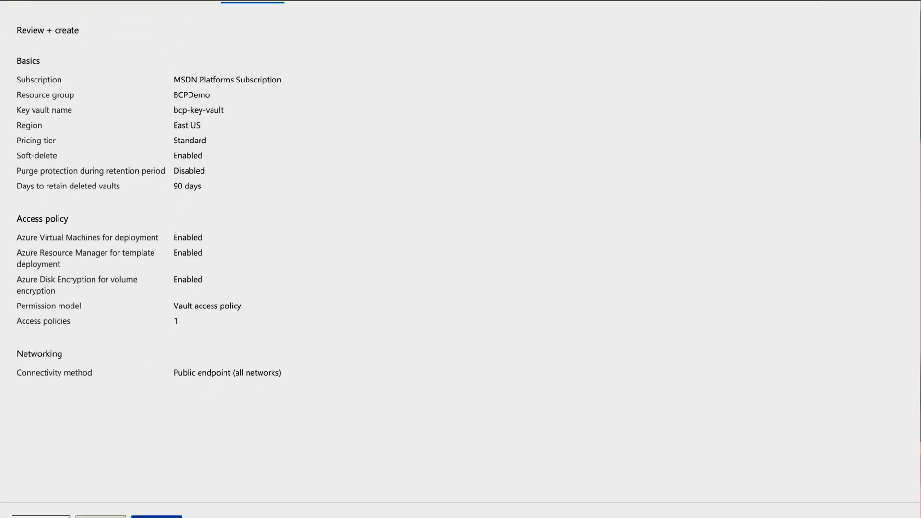
{"action": "scroll", "scroll_direction": "down", "scroll_amount": 3}
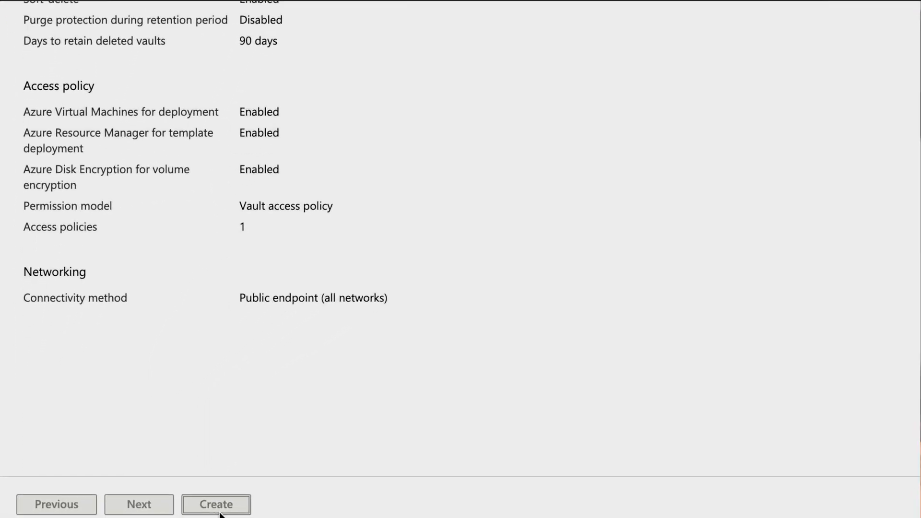
{"action": "left_click", "coordinate": [216, 504]}
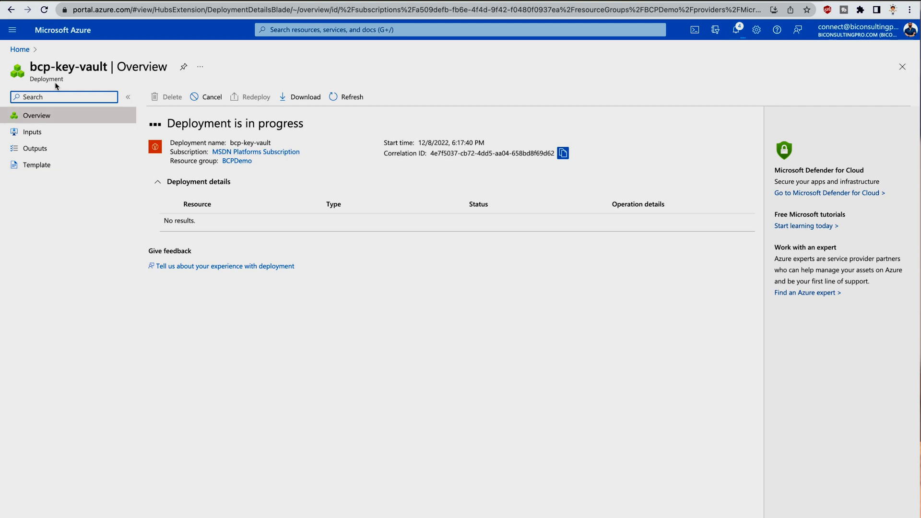
Step: Go to the deployed bcp-key-vault resource via the Deployment succeeded notification
{"action": "left_click", "coordinate": [20, 49]}
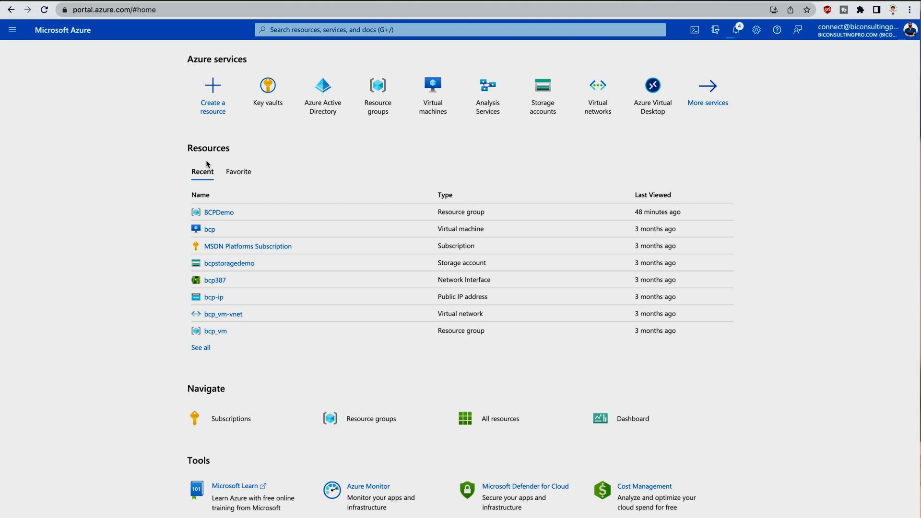
{"action": "left_click", "coordinate": [737, 30]}
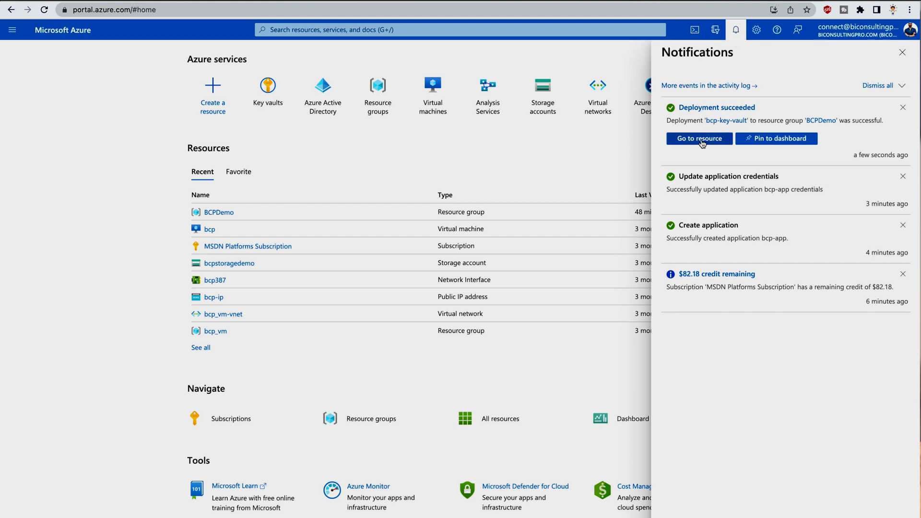
{"action": "left_click", "coordinate": [699, 138]}
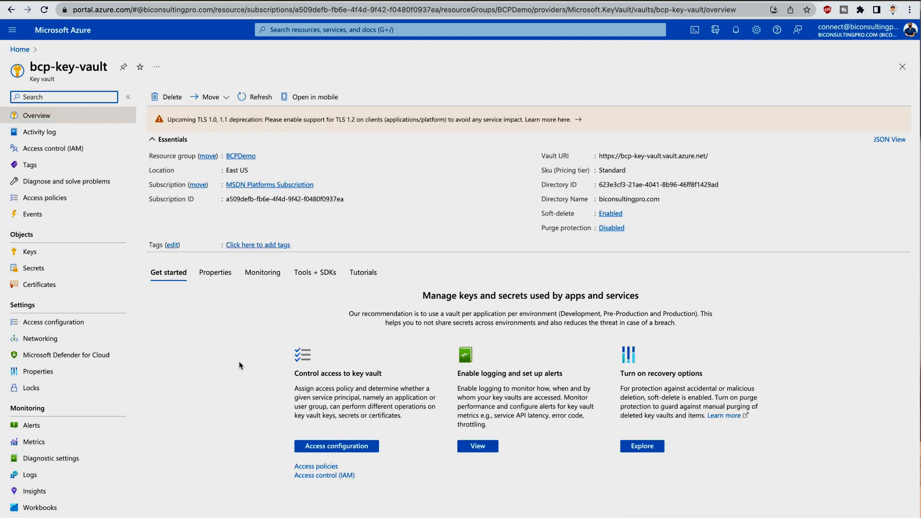
{"action": "mouse_move", "coordinate": [64, 275]}
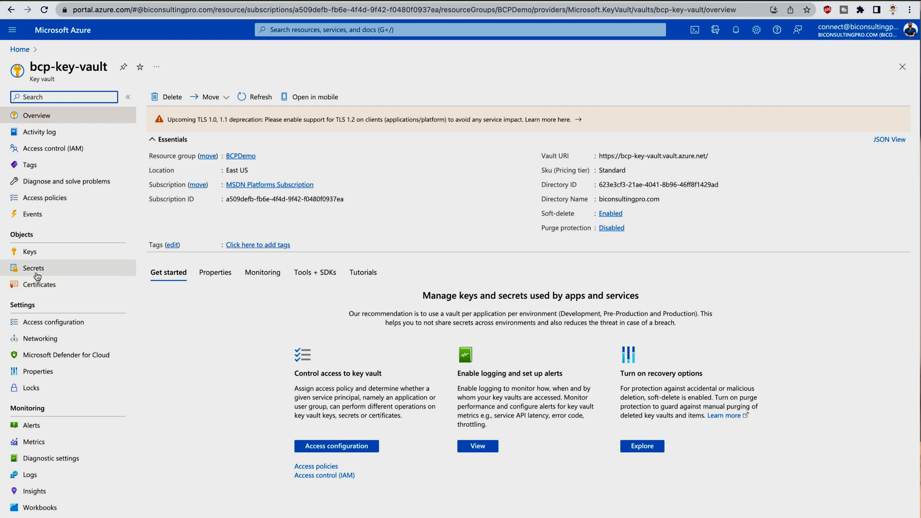
Step: Start a new vault secret named bcp-app-secret and paste the client secret value
{"action": "left_click", "coordinate": [33, 268]}
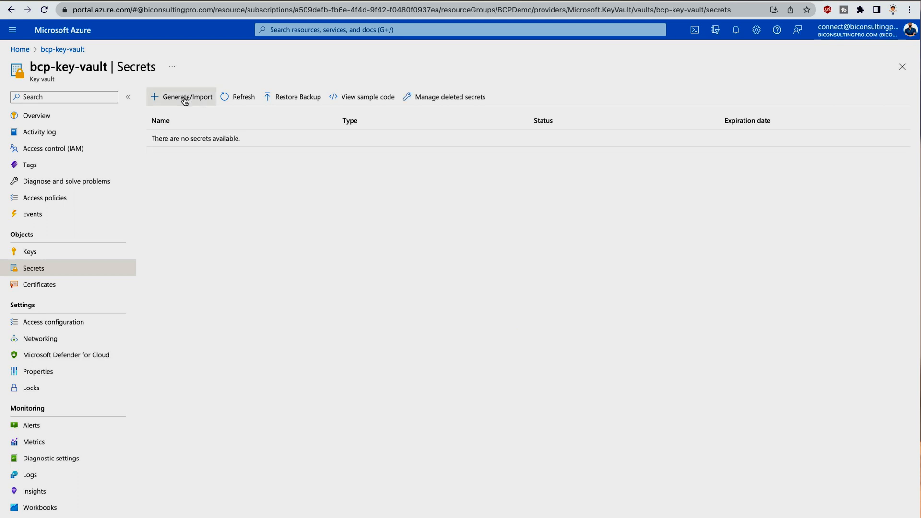
{"action": "left_click", "coordinate": [185, 97]}
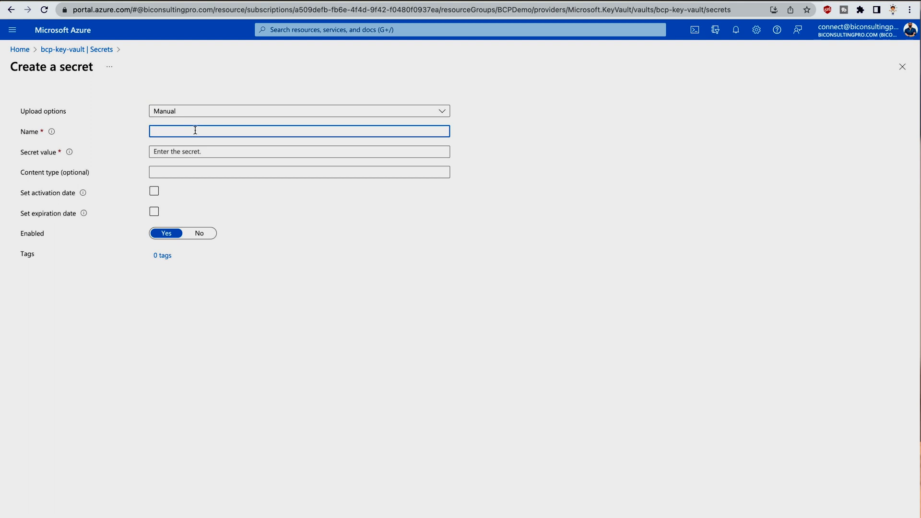
{"action": "type", "text": "bcp-app-secret"}
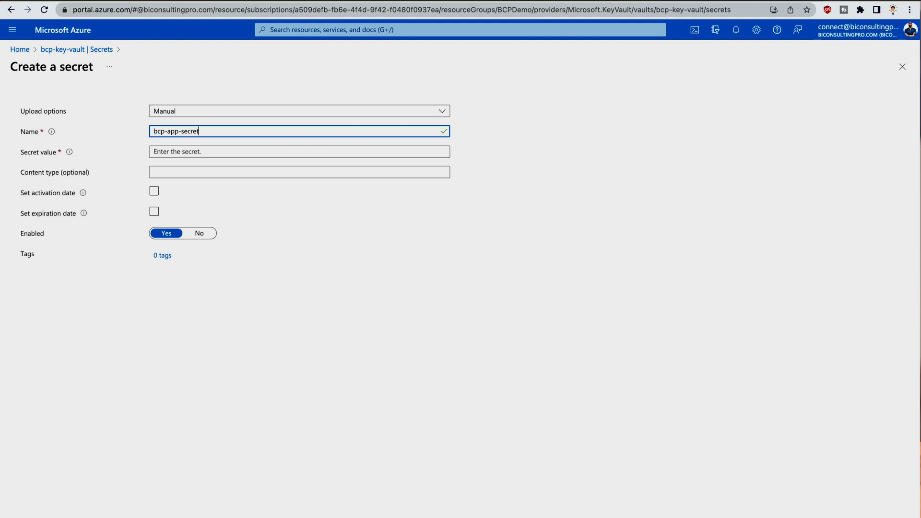
{"action": "left_click", "coordinate": [300, 152]}
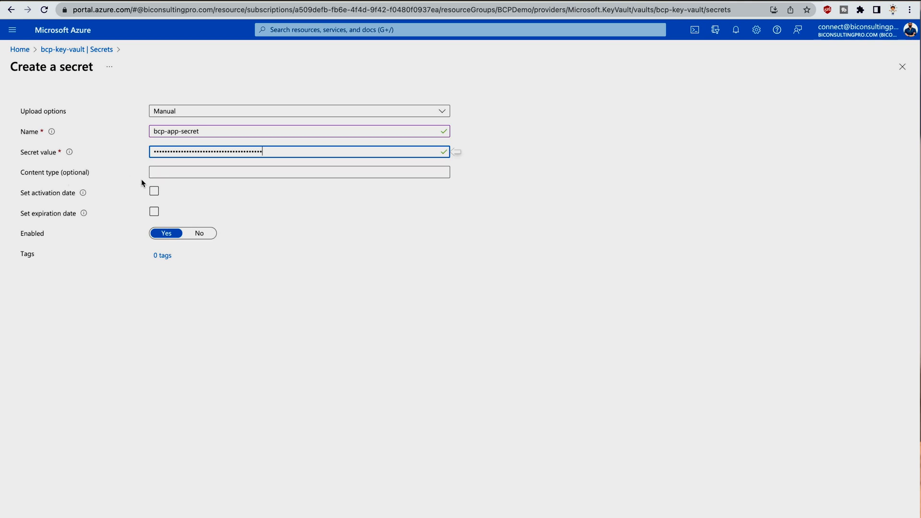
Step: Set an activation date on the secret, keeping it enabled
{"action": "left_click", "coordinate": [154, 191]}
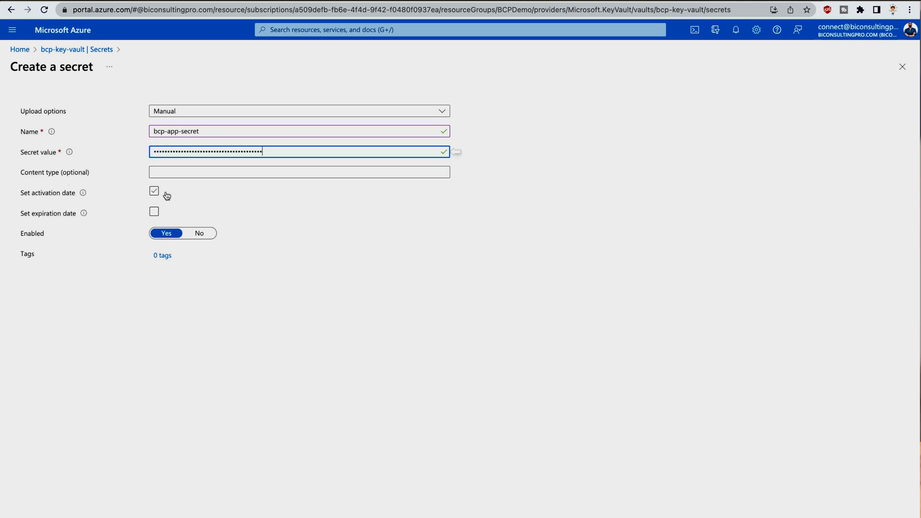
{"action": "left_click", "coordinate": [154, 191]}
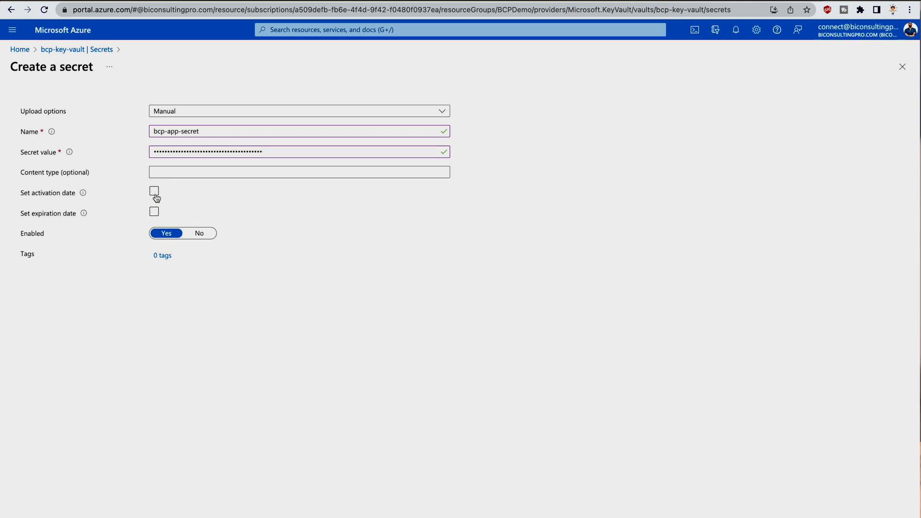
{"action": "left_click", "coordinate": [153, 191]}
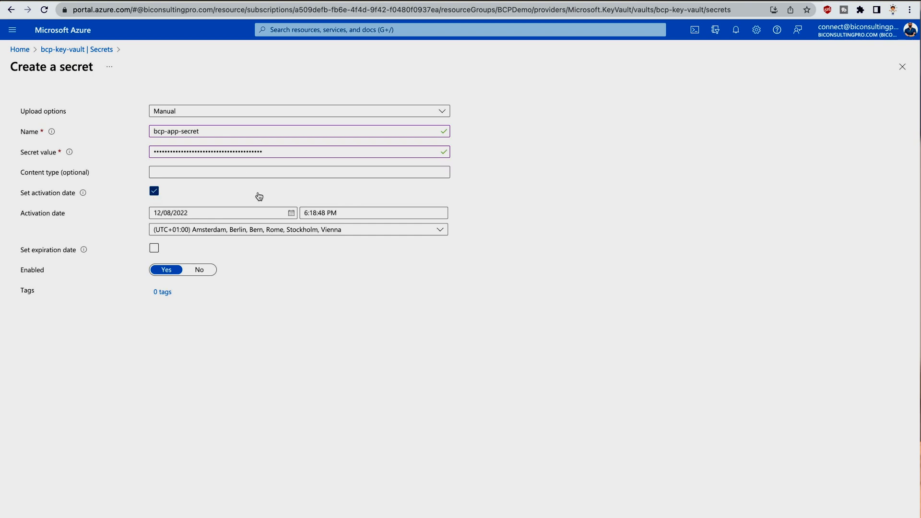
{"action": "mouse_move", "coordinate": [218, 237]}
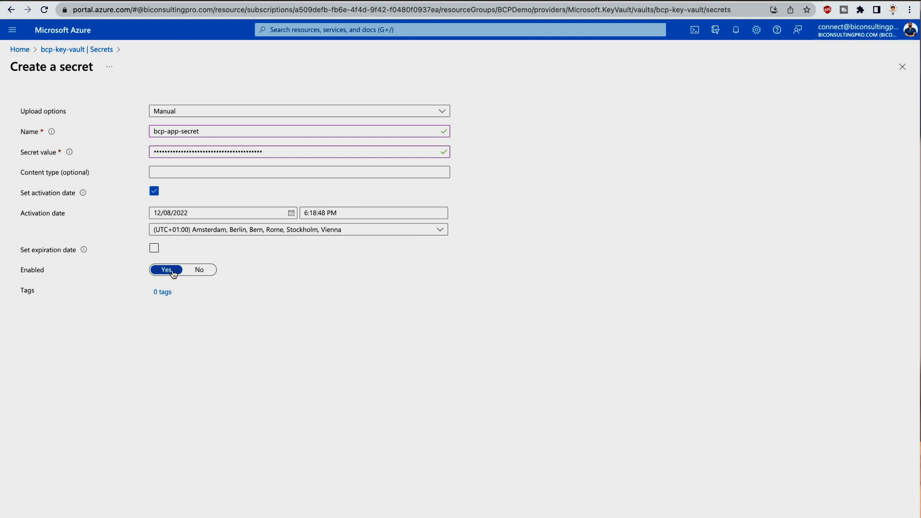
{"action": "mouse_move", "coordinate": [140, 259]}
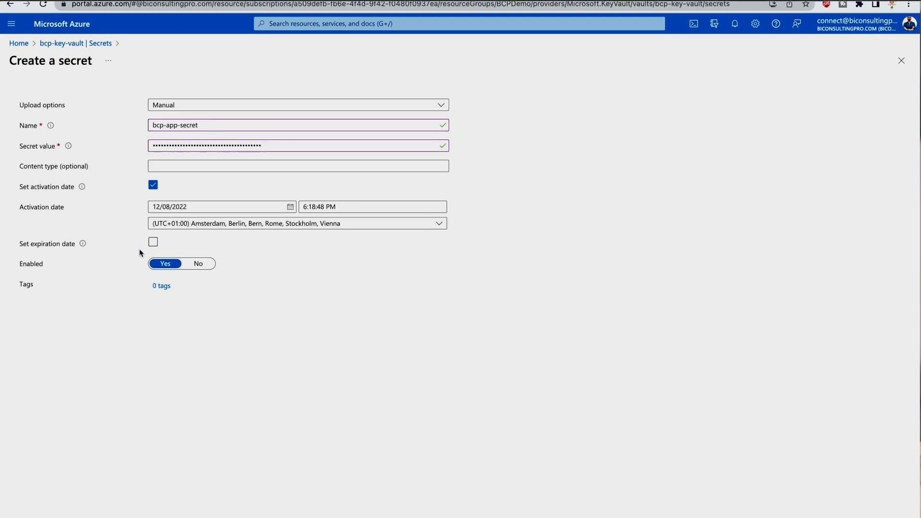
{"action": "scroll", "scroll_direction": "down", "scroll_amount": 3}
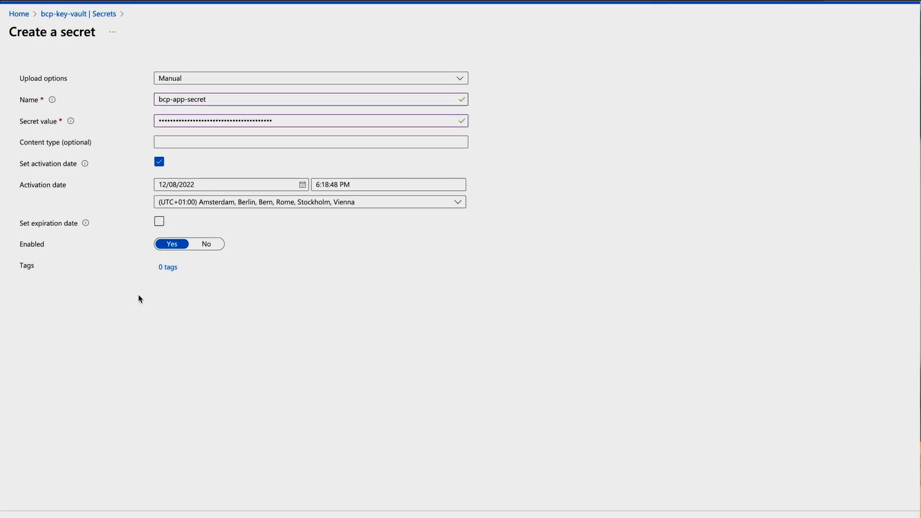
{"action": "scroll", "scroll_direction": "down", "scroll_amount": 3}
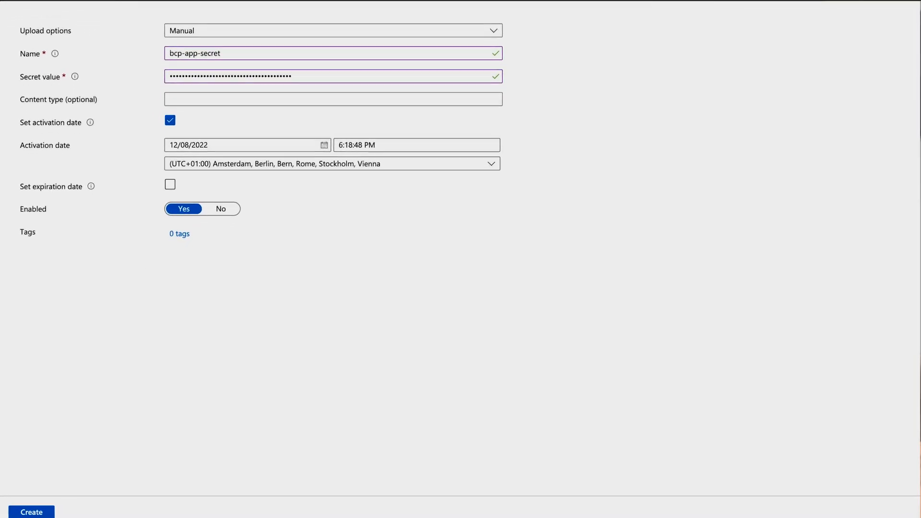
Step: Create 'bcp-app-secret' and confirm it appears Enabled in the bcp-key-vault secrets list
{"action": "left_click", "coordinate": [31, 511]}
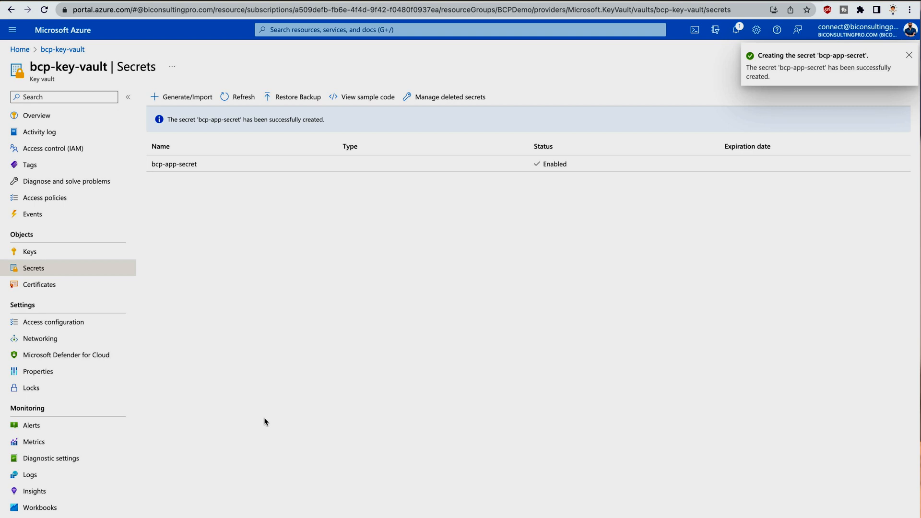
{"action": "mouse_move", "coordinate": [248, 409]}
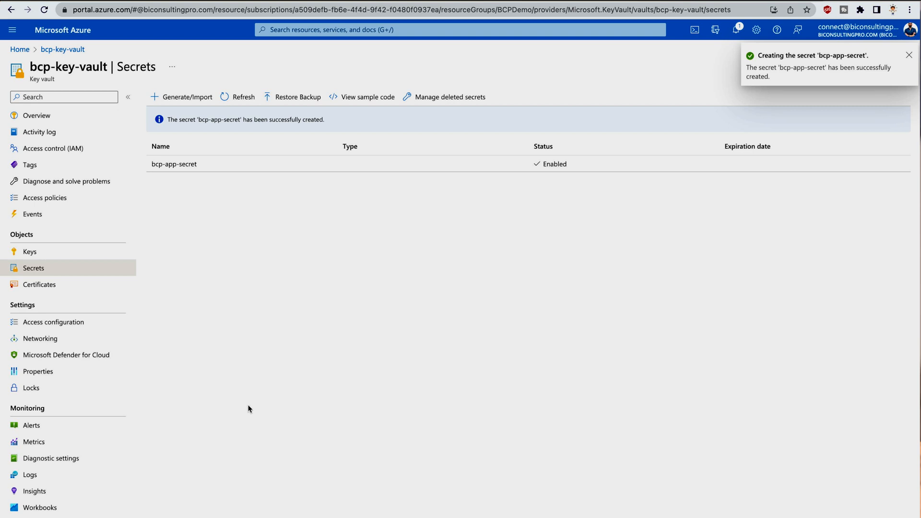
{"action": "left_click", "coordinate": [237, 97]}
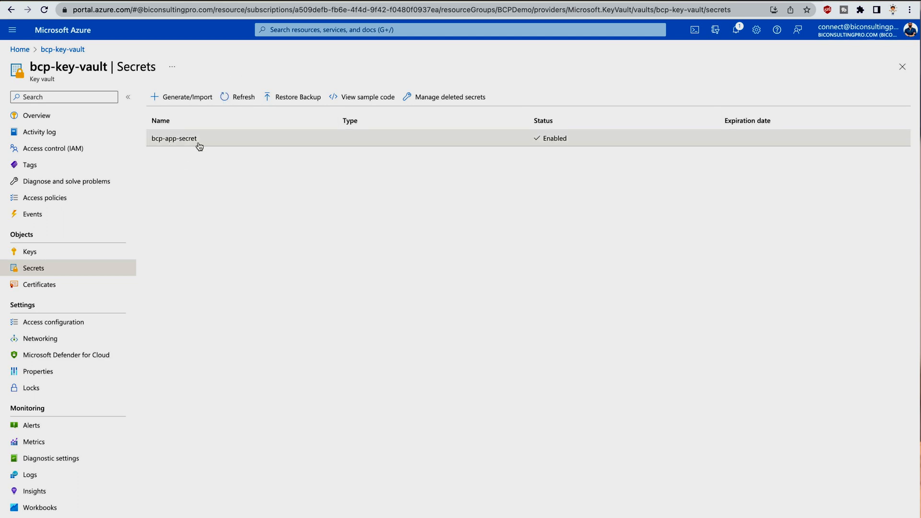
{"action": "mouse_move", "coordinate": [584, 153]}
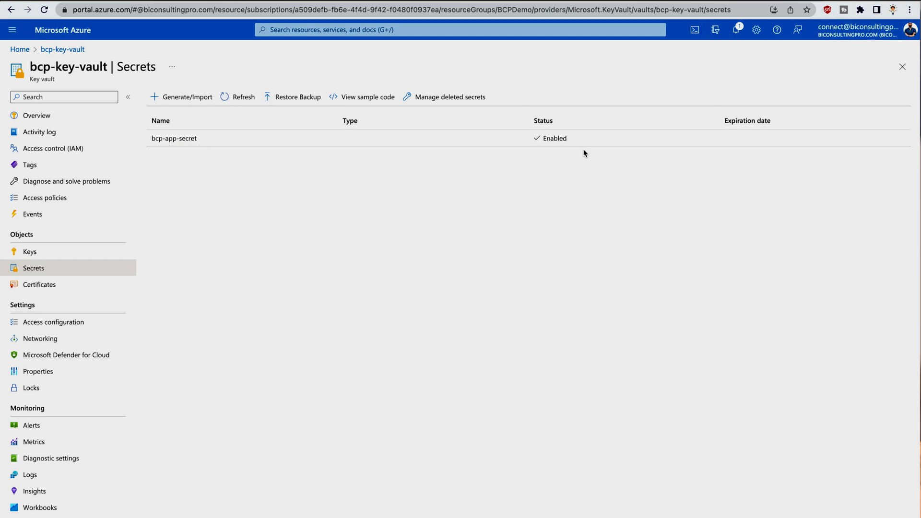